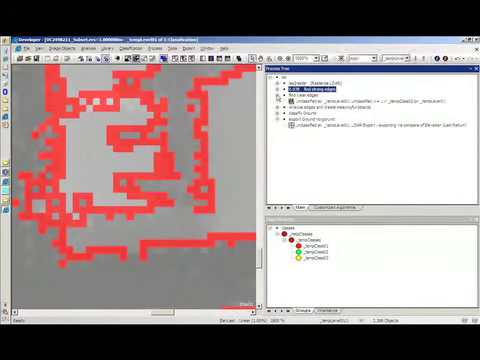
Step: Append a new process to the rule set from the Process Tree context menu
right_click(296, 92)
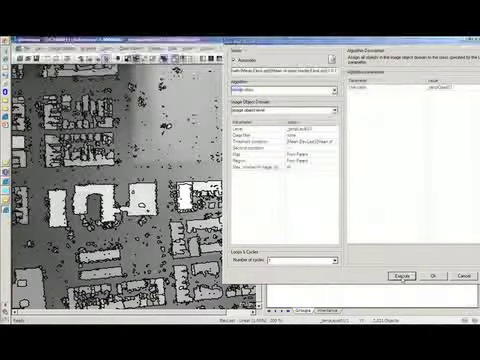
Step: Execute the classification so elevated building objects are marked red
left_click(398, 276)
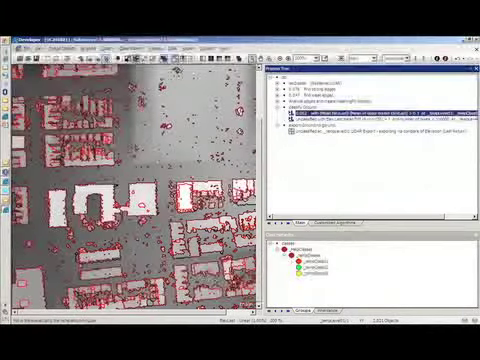